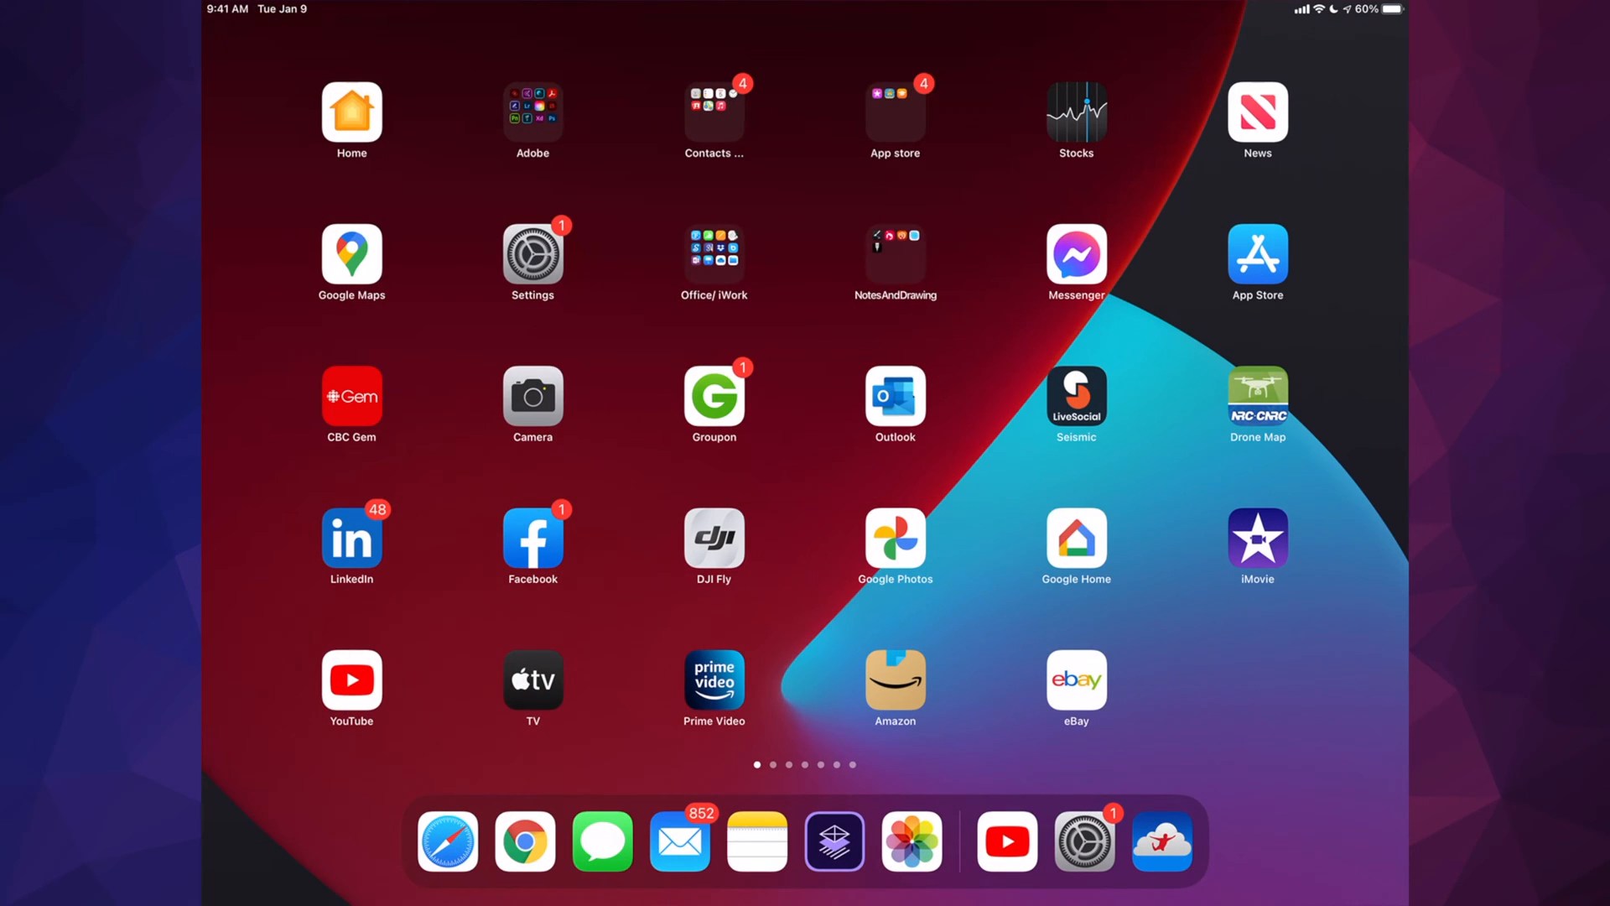
Step: Launch Settings from the Home Screen to reach the General page
{"action": "left_click", "coordinate": [531, 253]}
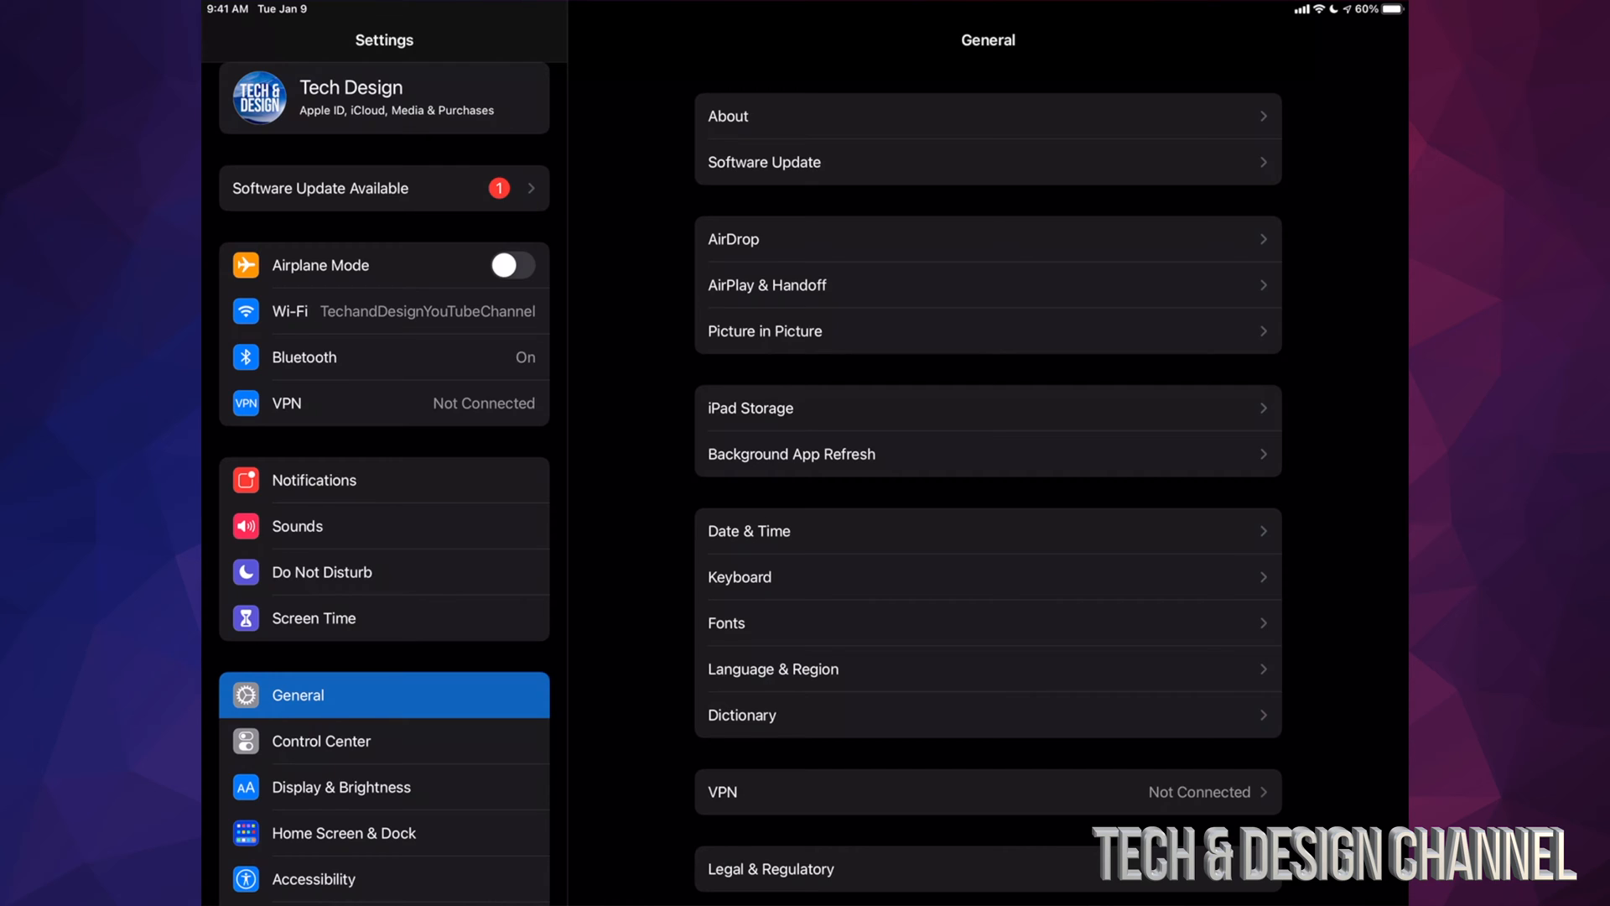
Step: Show the Software Update page listing iPadOS 14.5.1 as available
{"action": "scroll", "scroll_direction": "down", "scroll_amount": 3}
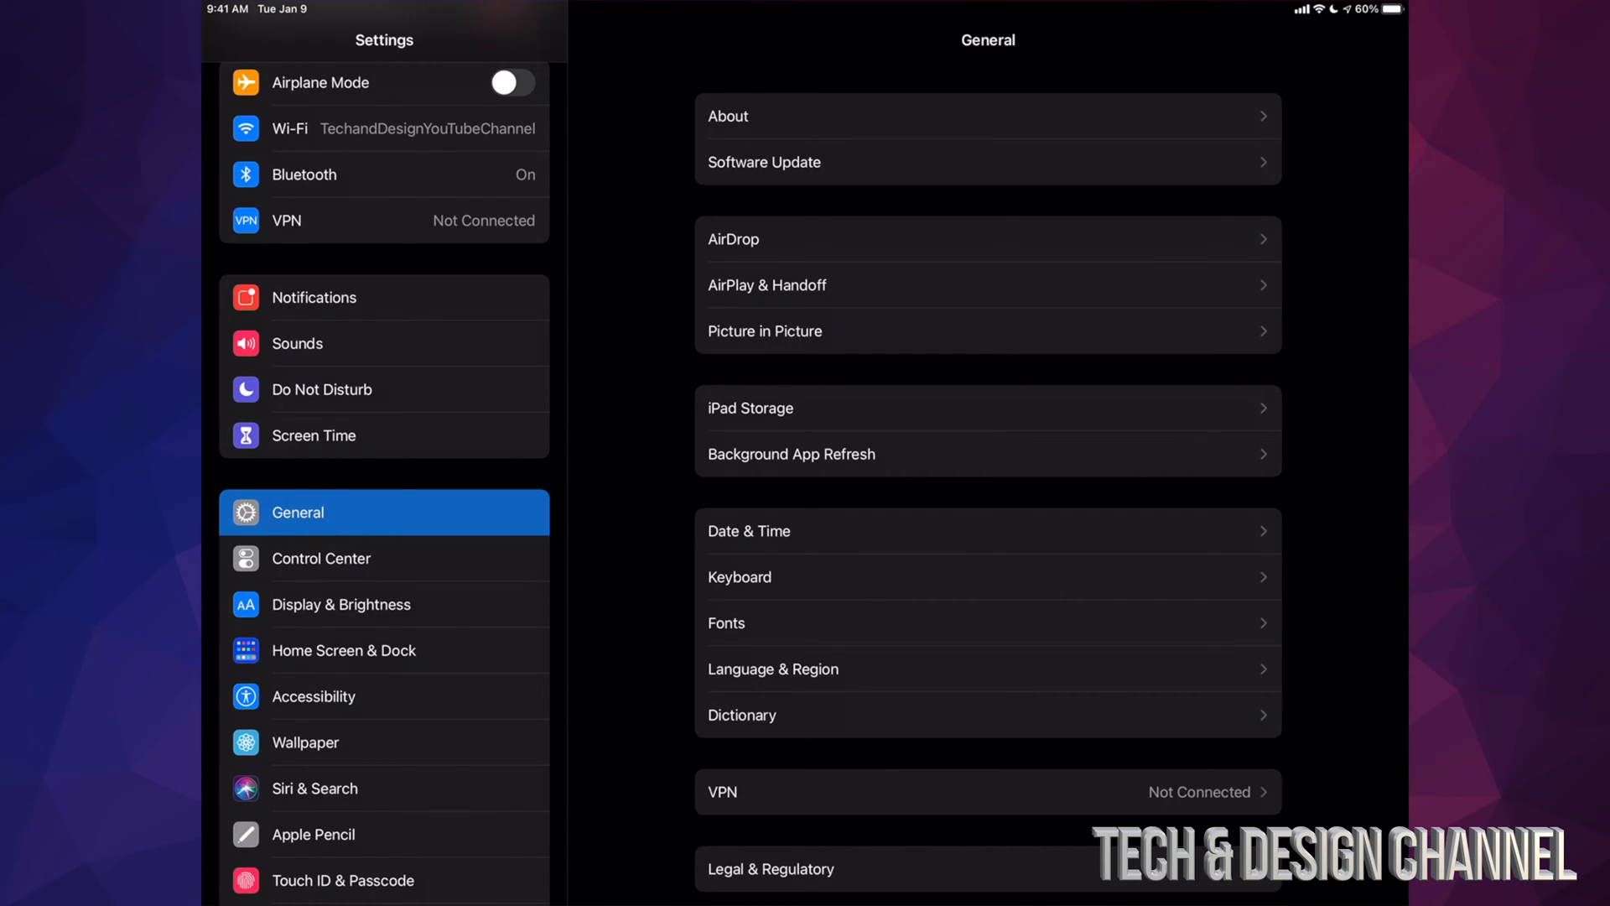
{"action": "left_click", "coordinate": [764, 162]}
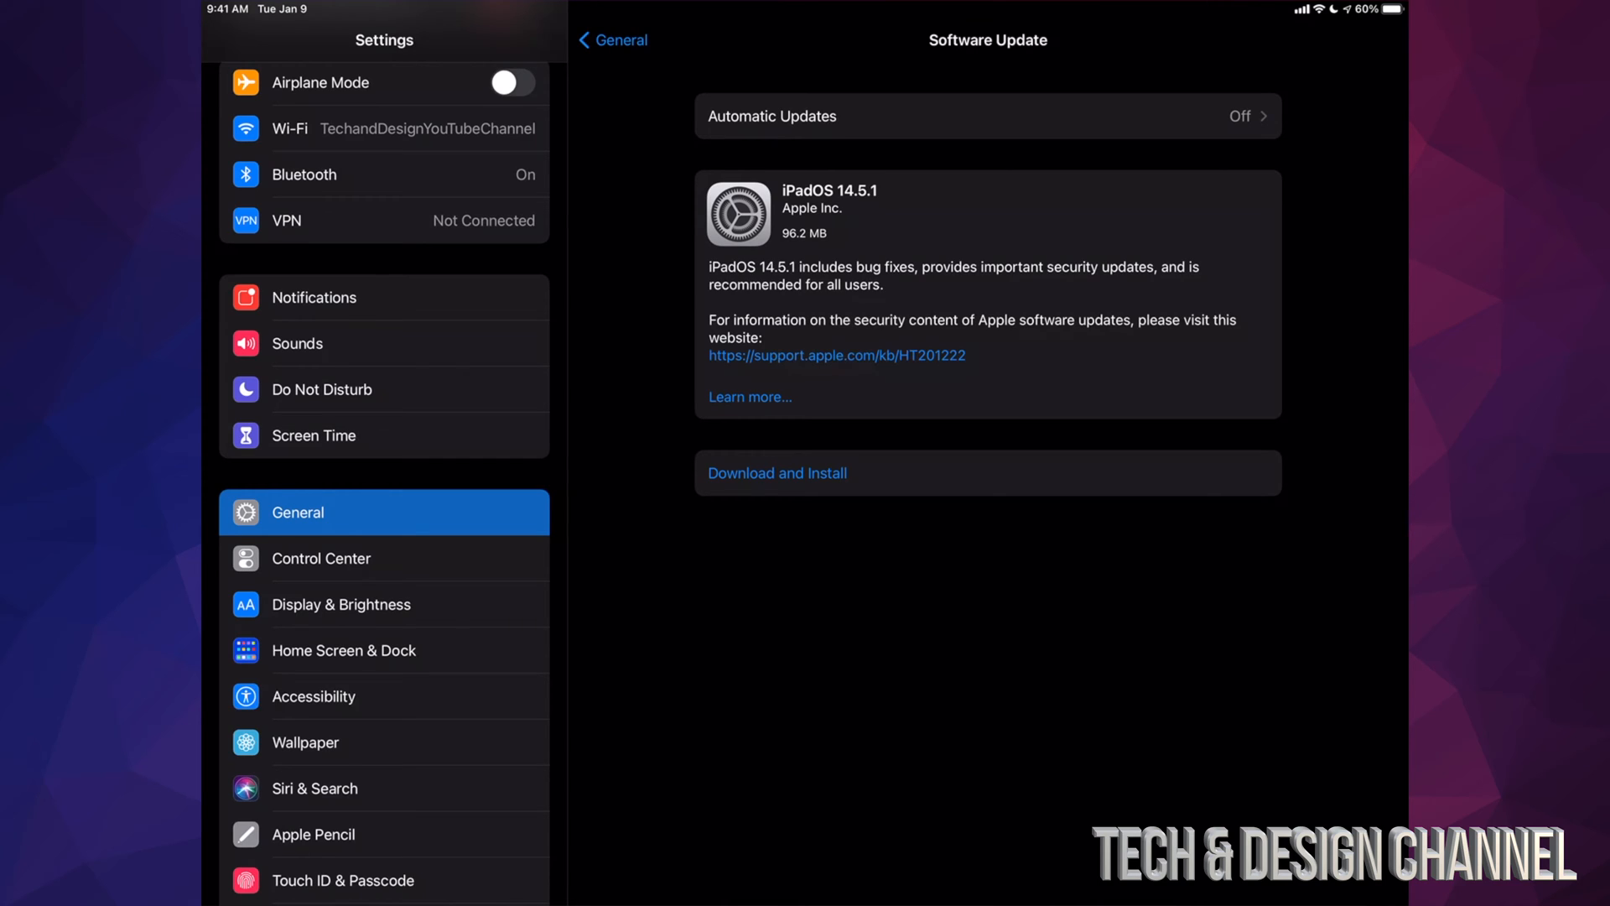
Step: Start Download and Install for iPadOS 14.5.1, authorise with the passcode, and let it download
{"action": "left_click", "coordinate": [777, 472]}
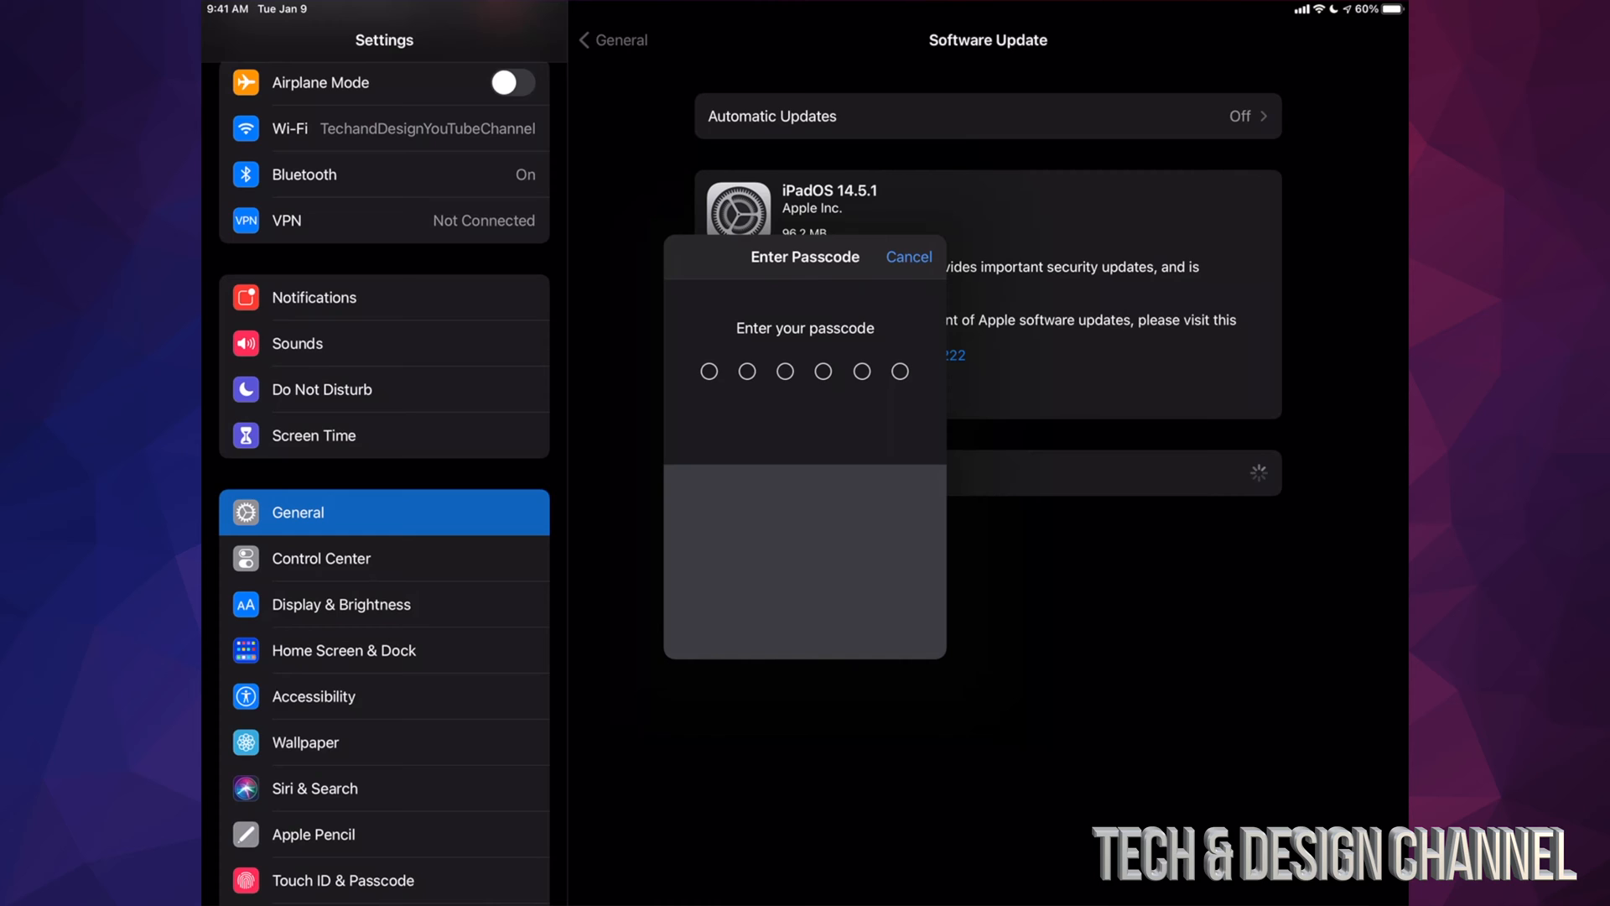
{"action": "left_click", "coordinate": [908, 257]}
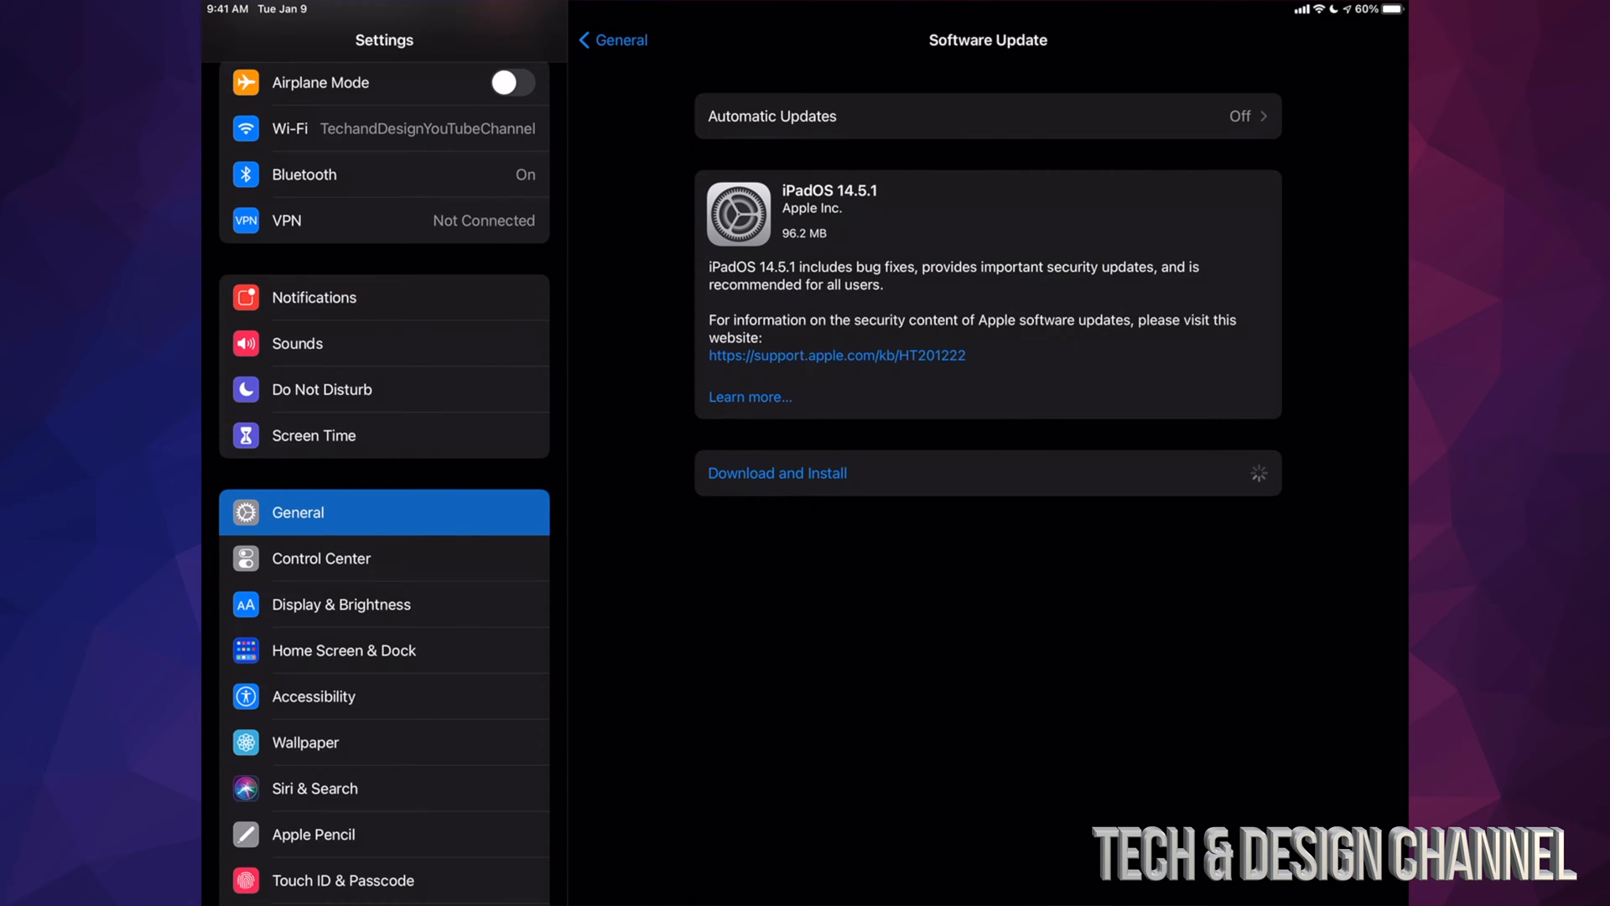
{"action": "left_click", "coordinate": [775, 472]}
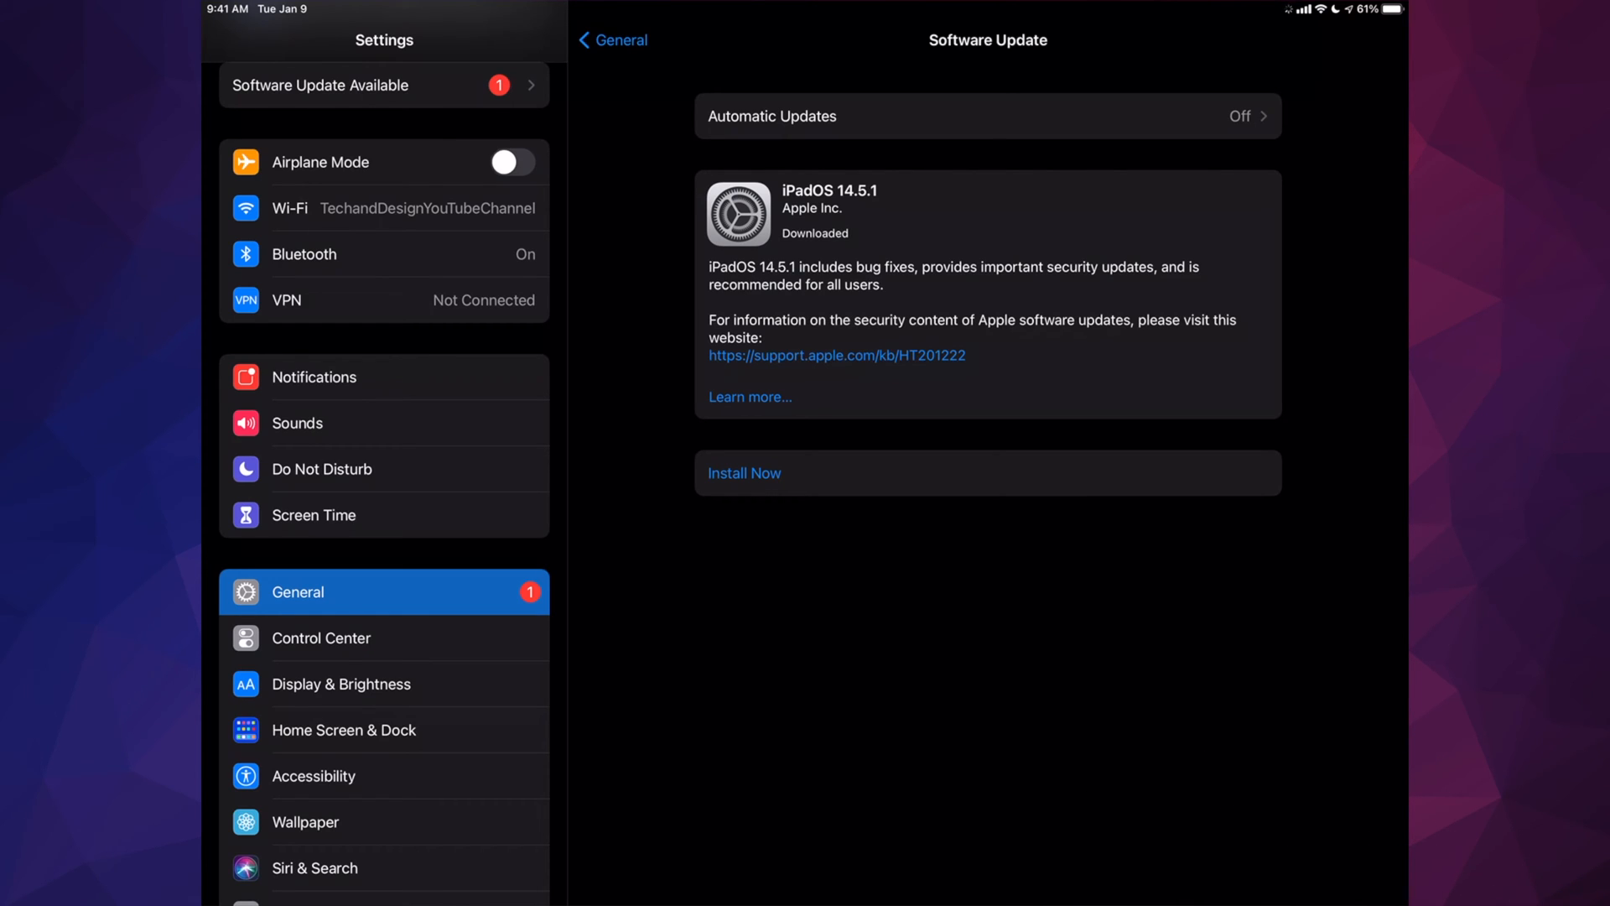
Step: Choose Install Now for the downloaded iPadOS 14.5.1 update and let the iPad restart
{"action": "left_click", "coordinate": [742, 472]}
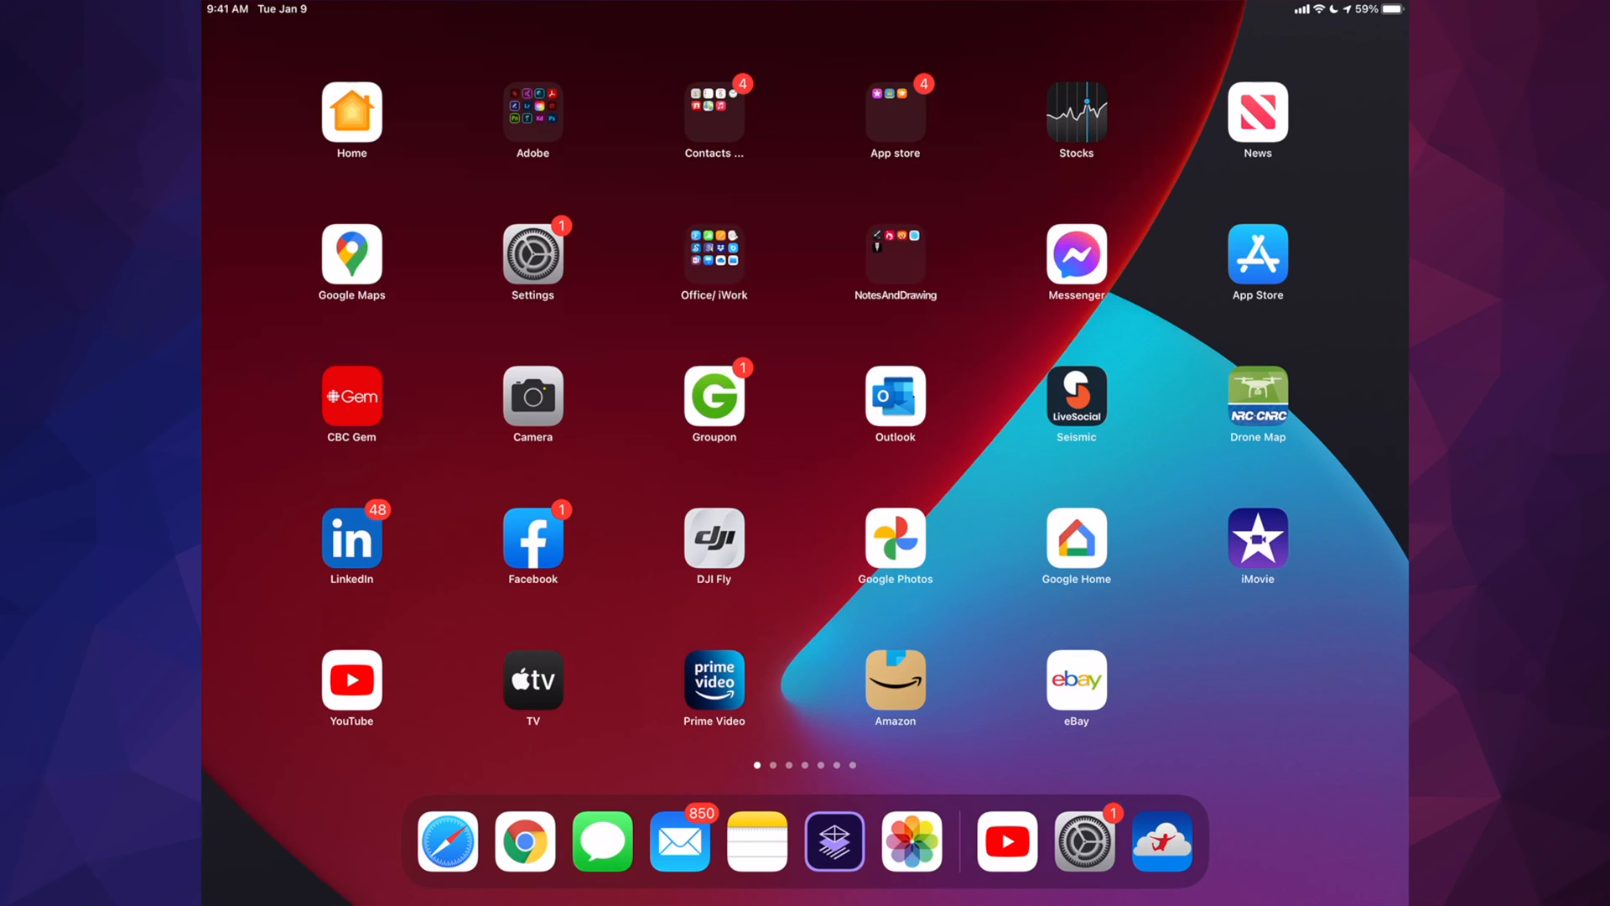
Step: Reopen Settings and dismiss the iPadOS 14.5.1 update-complete alert with OK
{"action": "left_click", "coordinate": [532, 252]}
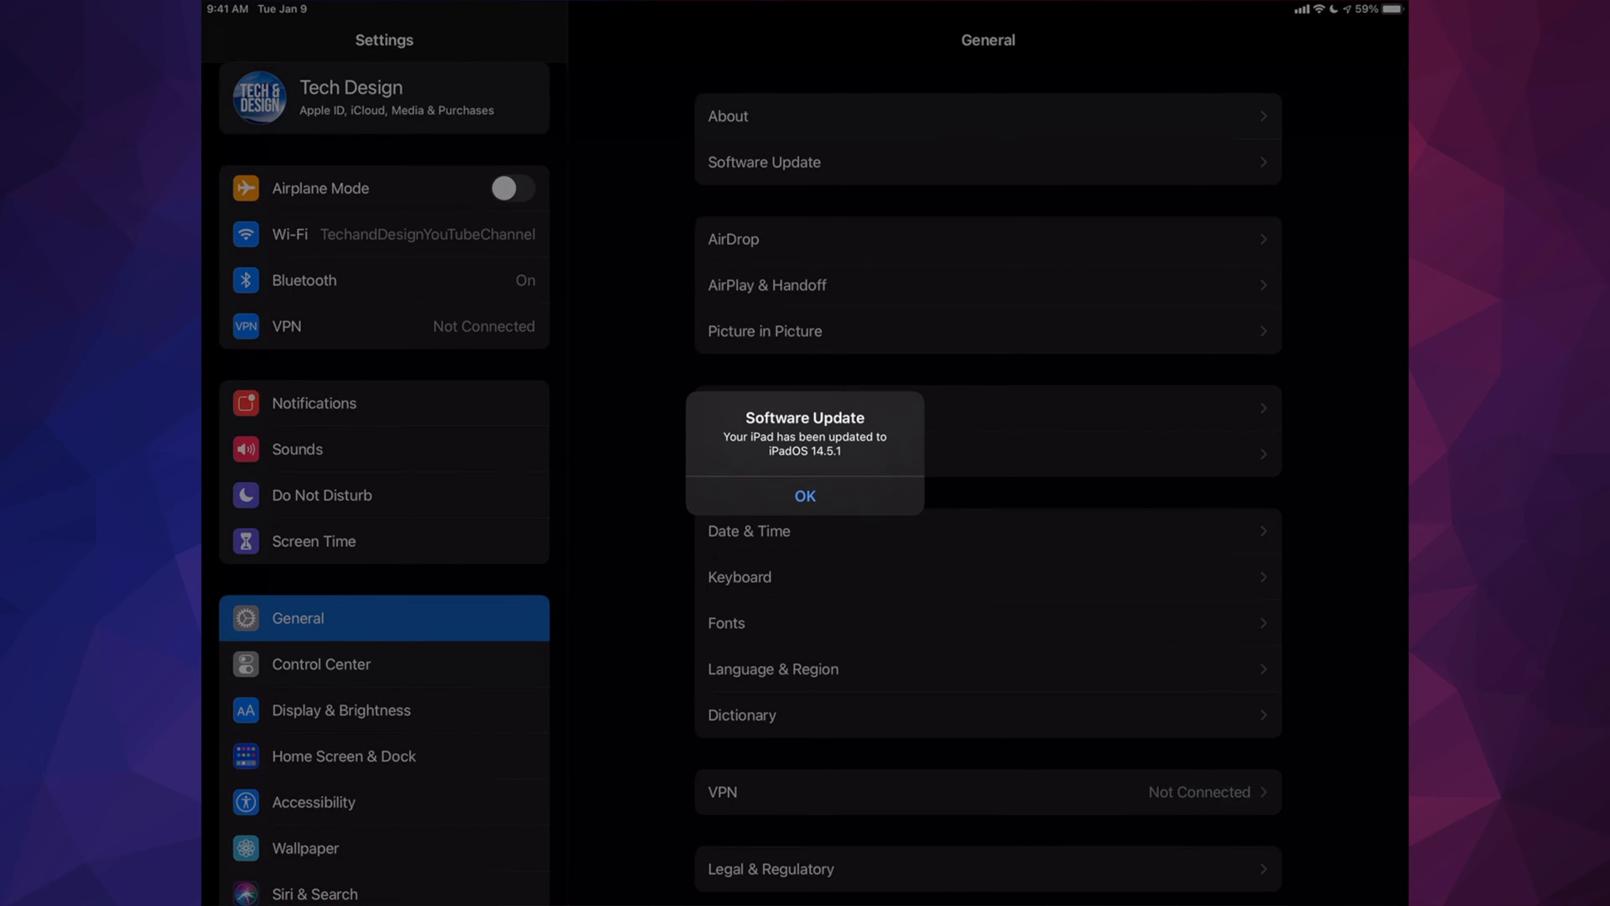
{"action": "left_click", "coordinate": [806, 496]}
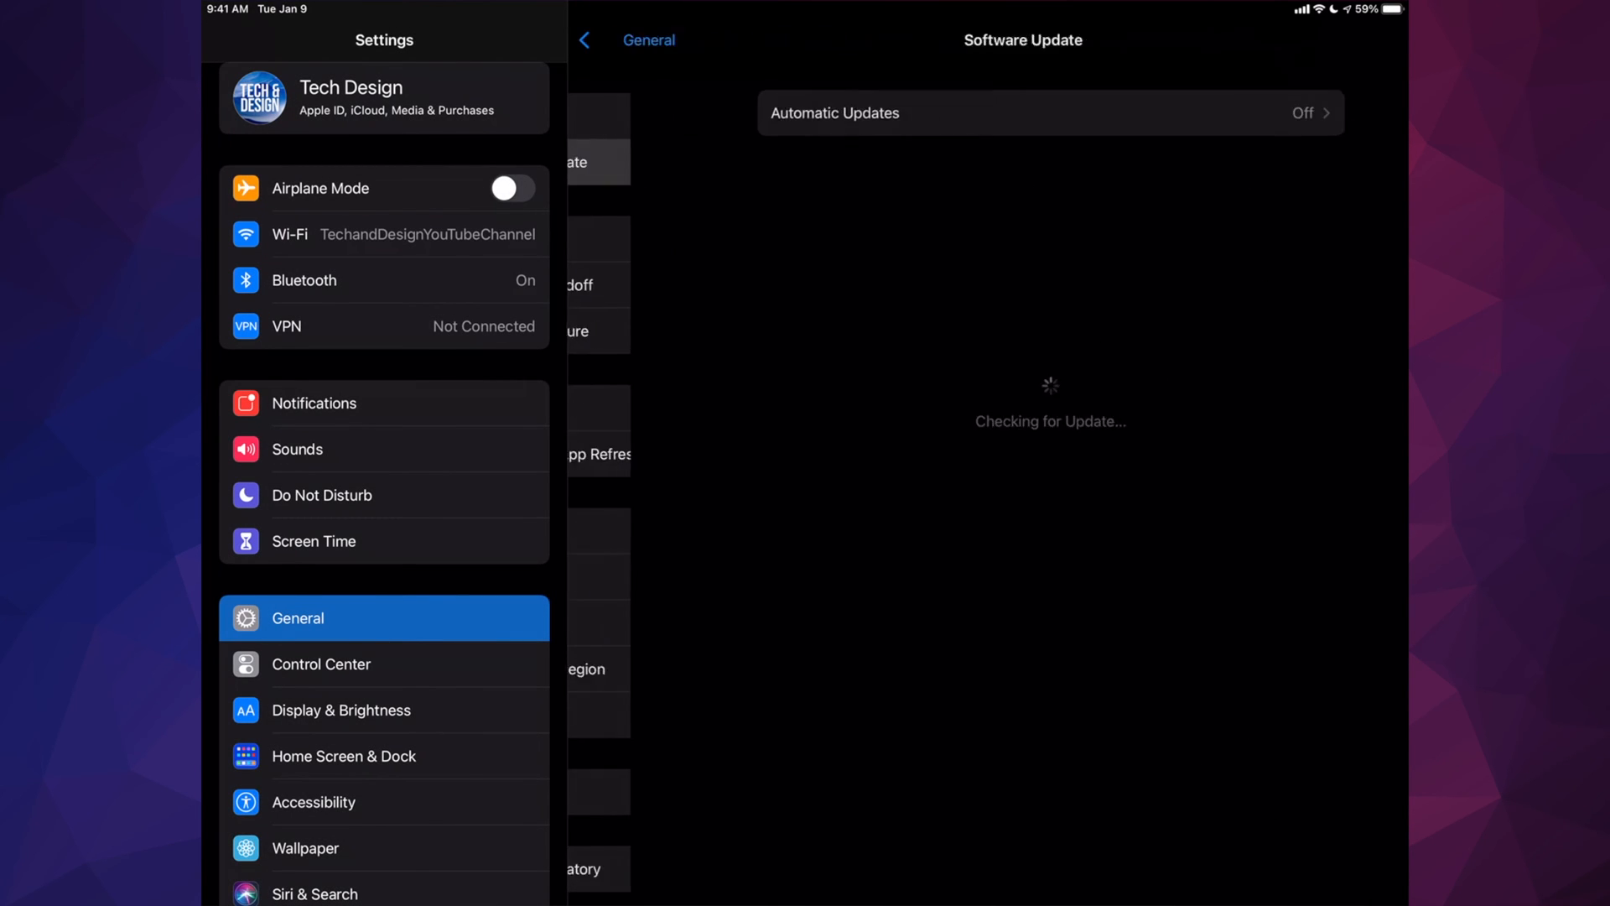